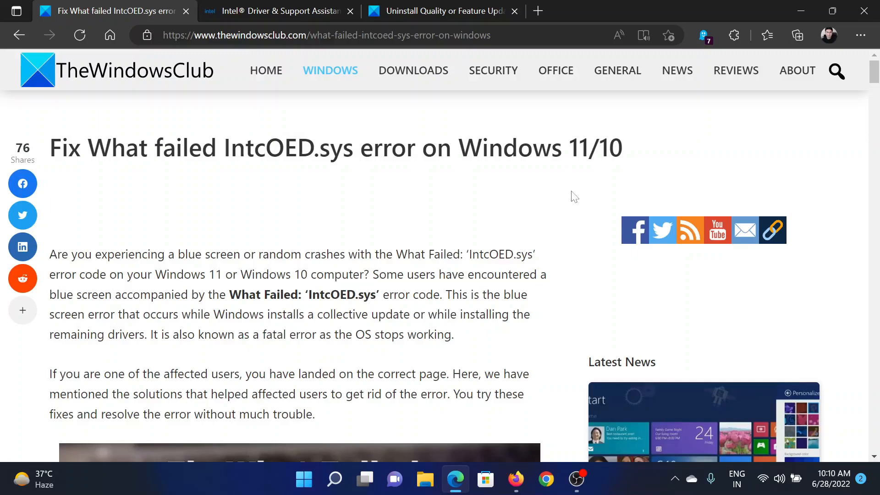
scroll("down", 3)
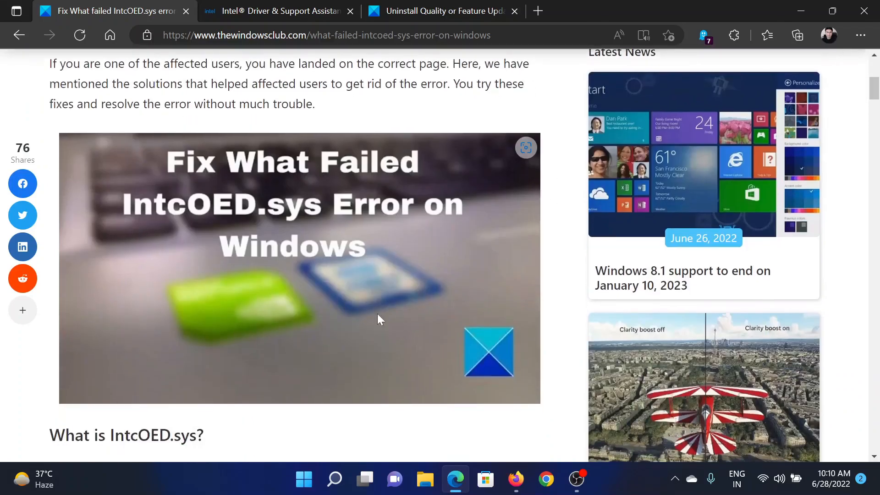
scroll("down", 3)
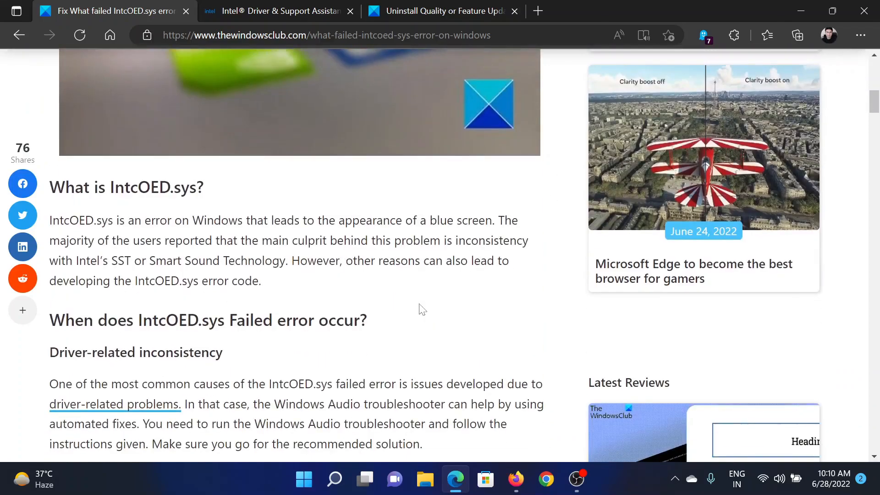
scroll("up", 3)
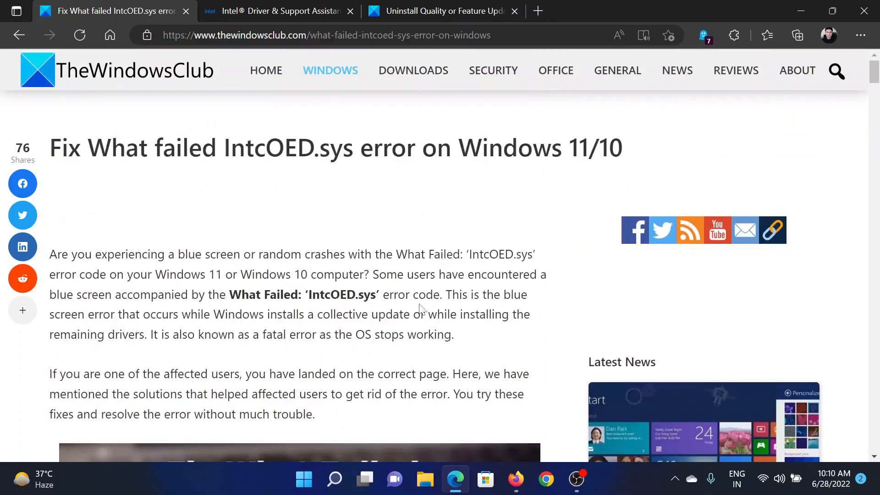
scroll("down", 3)
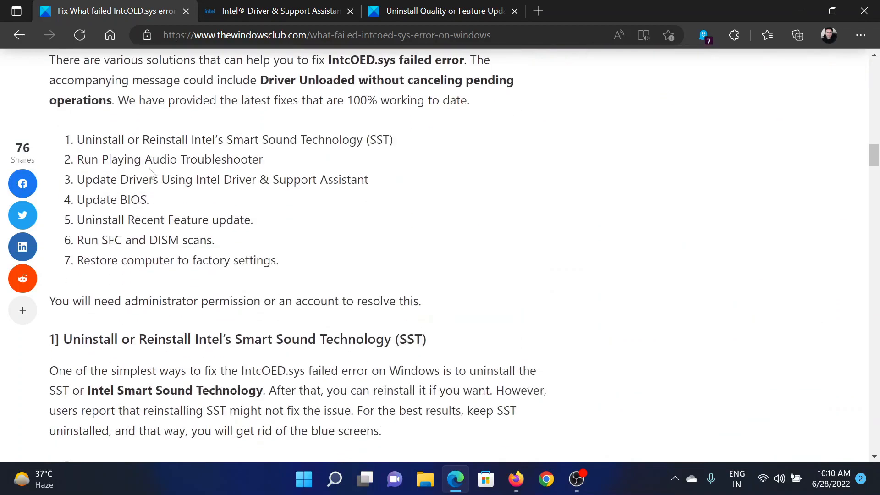
left_click_drag(111, 179, 253, 180)
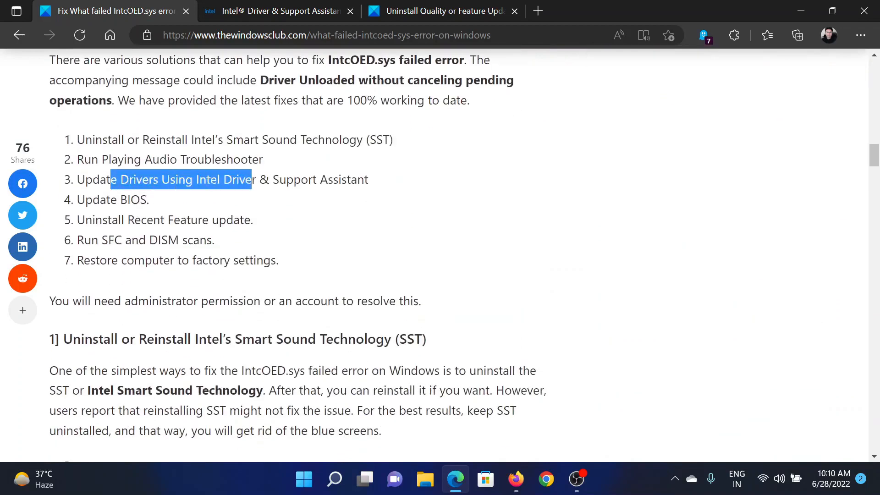
left_click(275, 11)
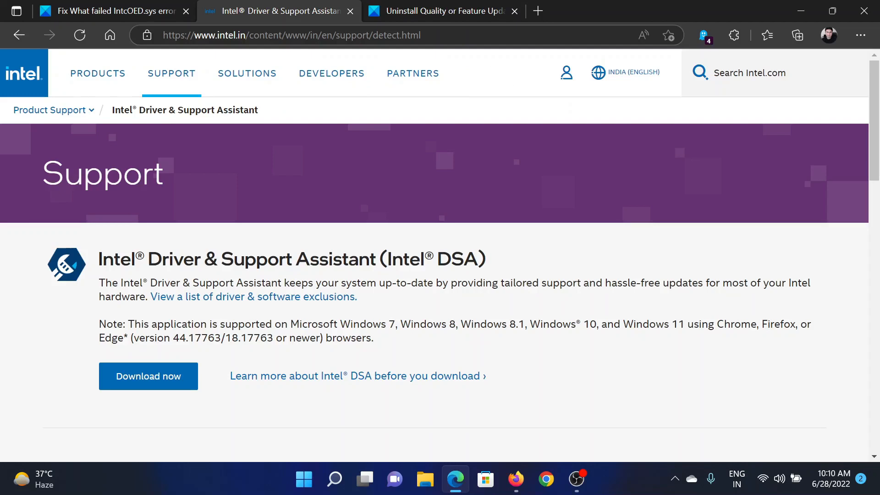
left_click(292, 34)
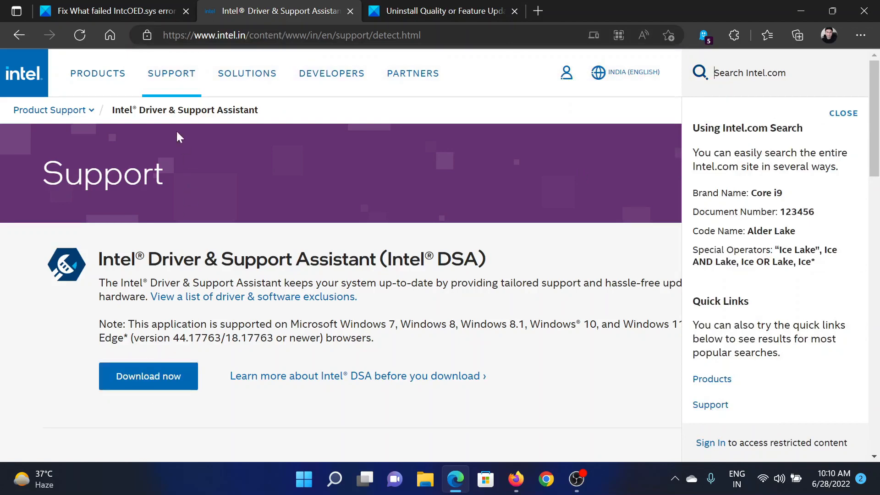
left_click(111, 11)
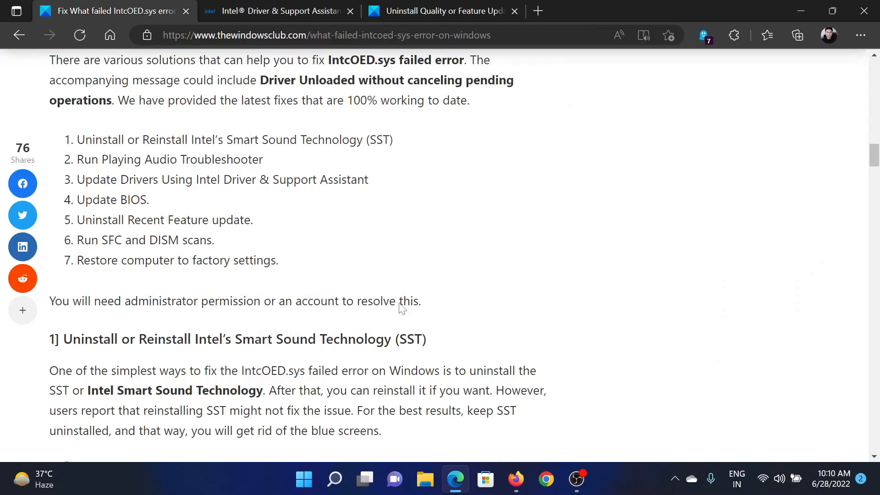
right_click(304, 480)
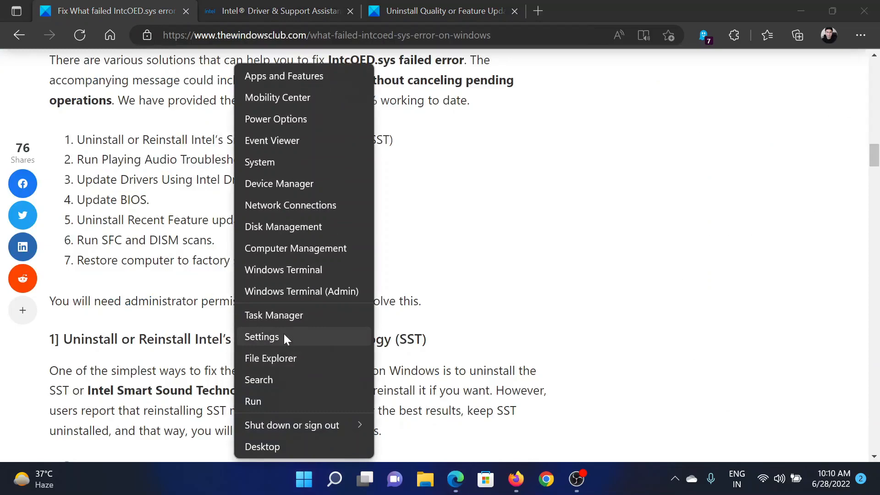
left_click(262, 337)
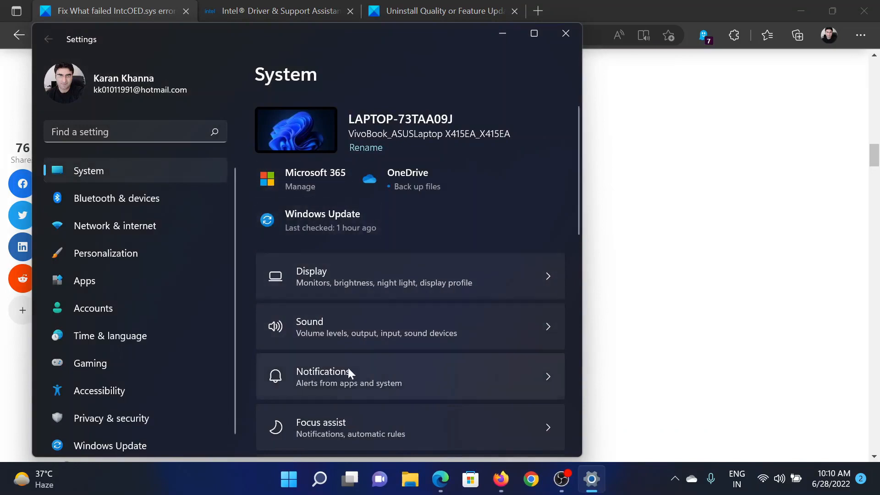
scroll("down", 3)
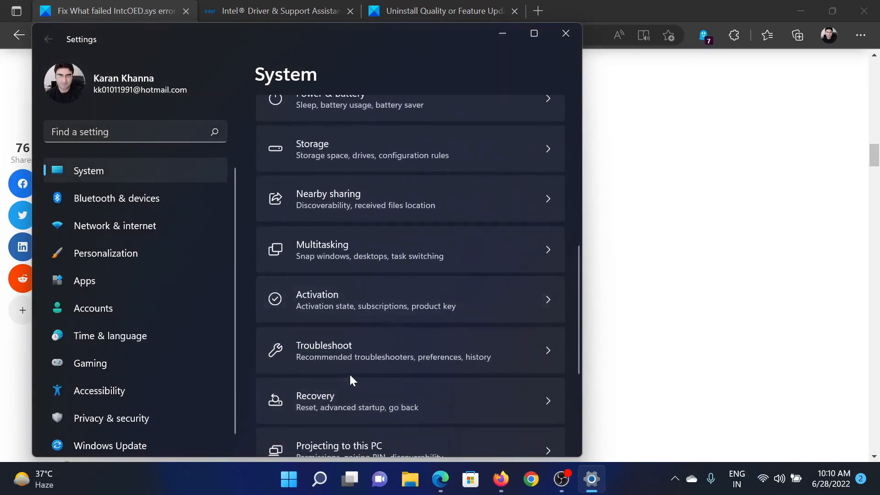
left_click(348, 350)
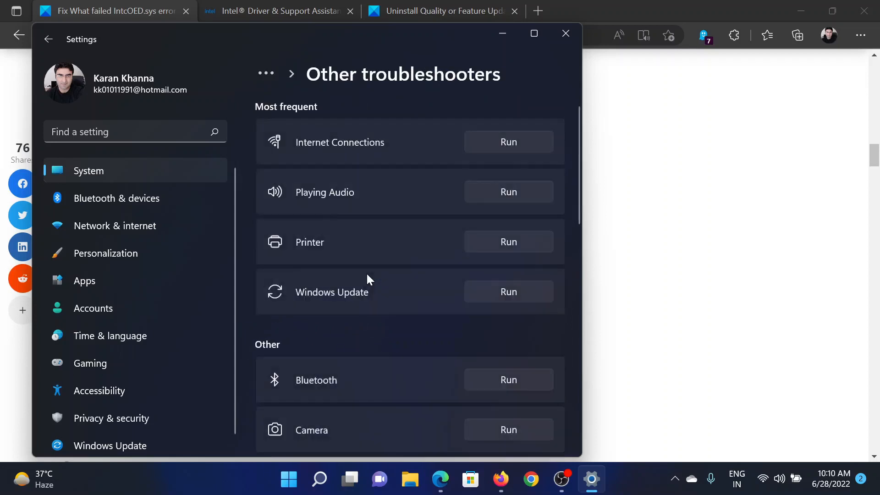
mouse_move(386, 198)
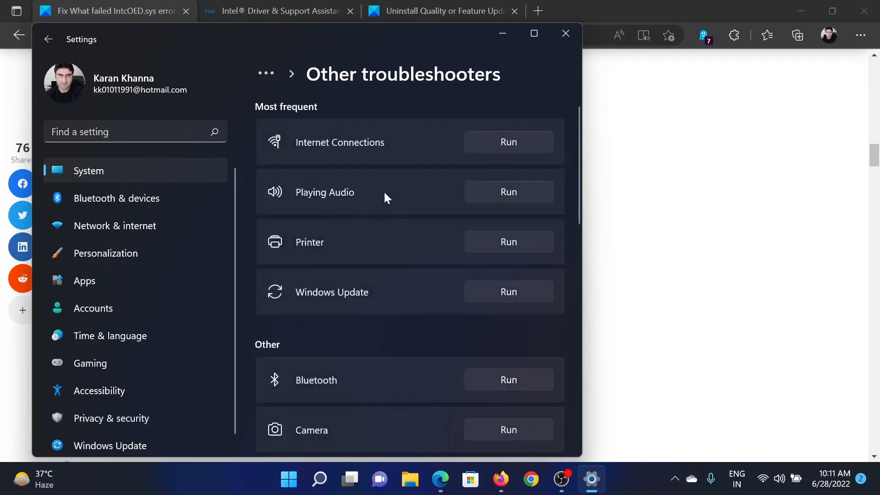
mouse_move(508, 192)
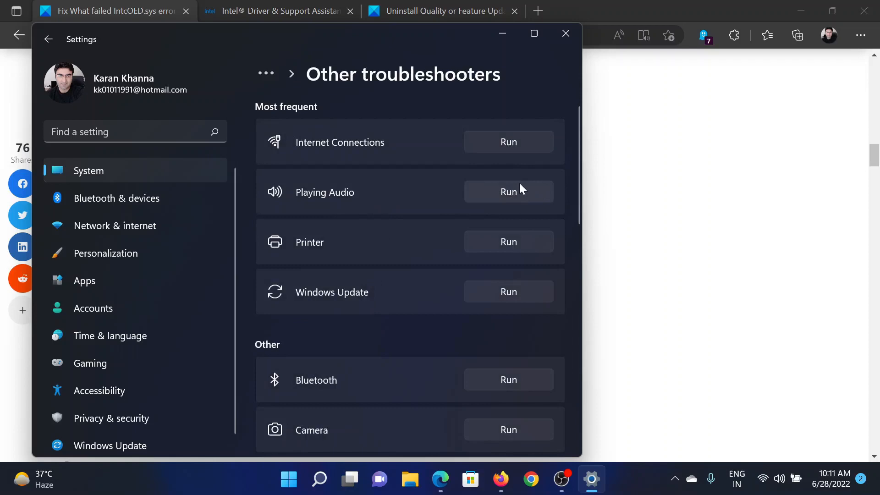
left_click(566, 33)
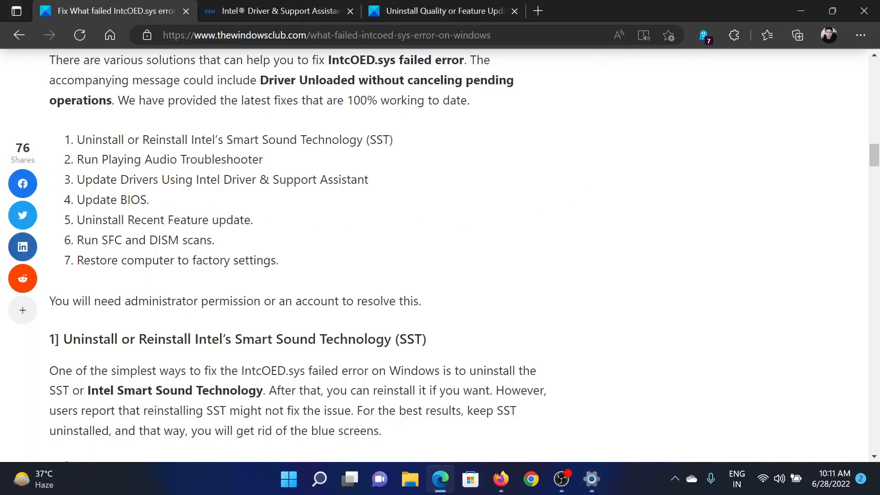
double_click(114, 200)
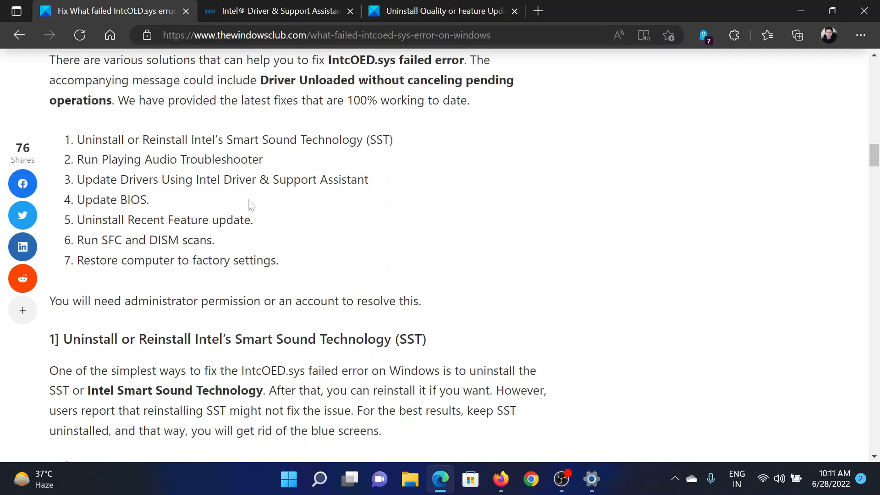
mouse_move(244, 206)
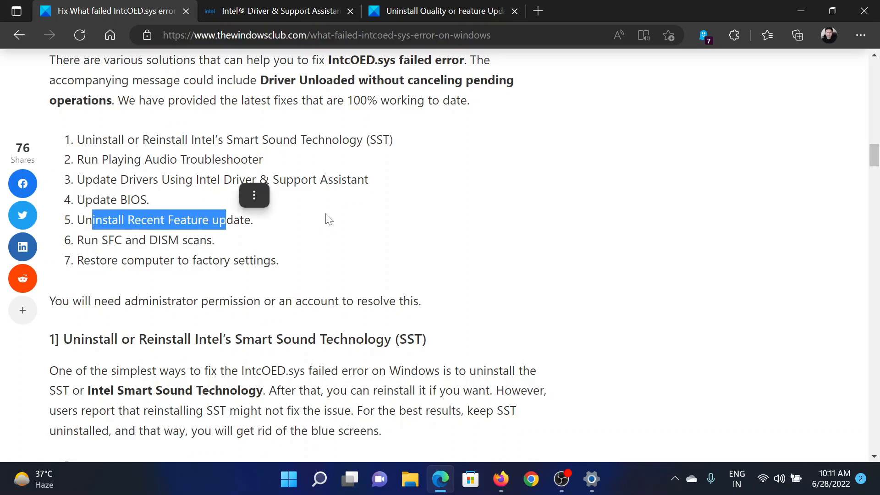
left_click(328, 218)
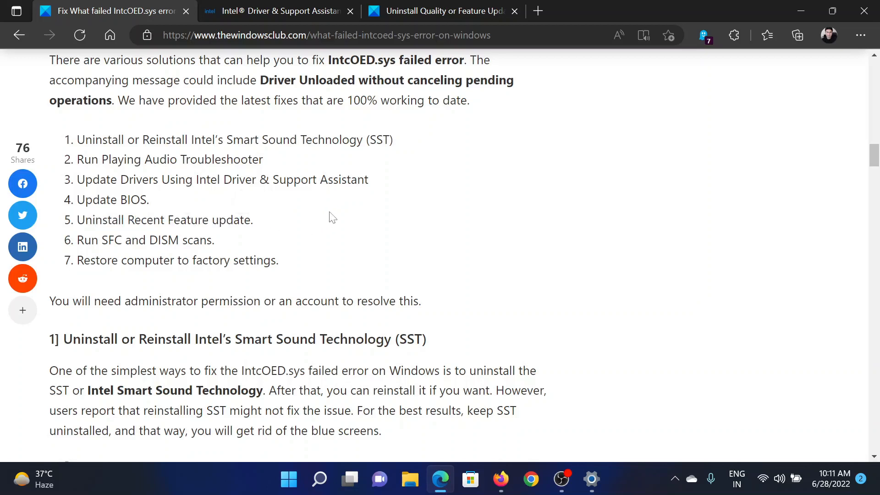
mouse_move(342, 209)
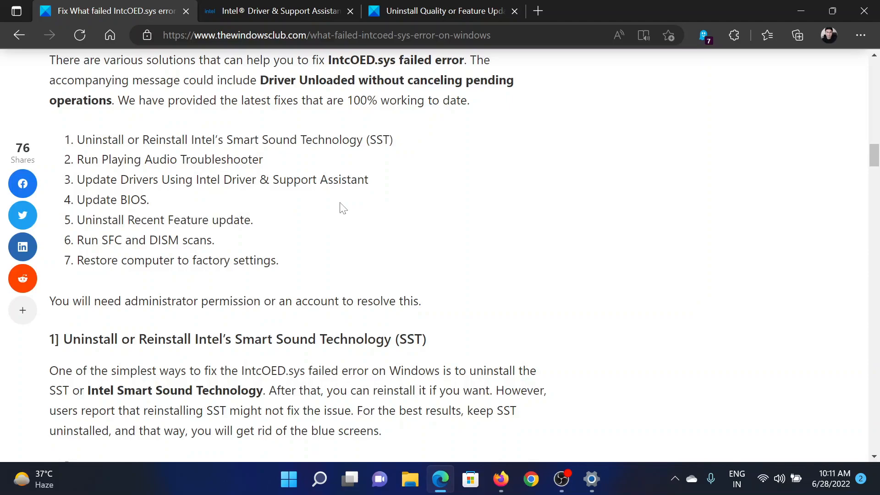
left_click(441, 11)
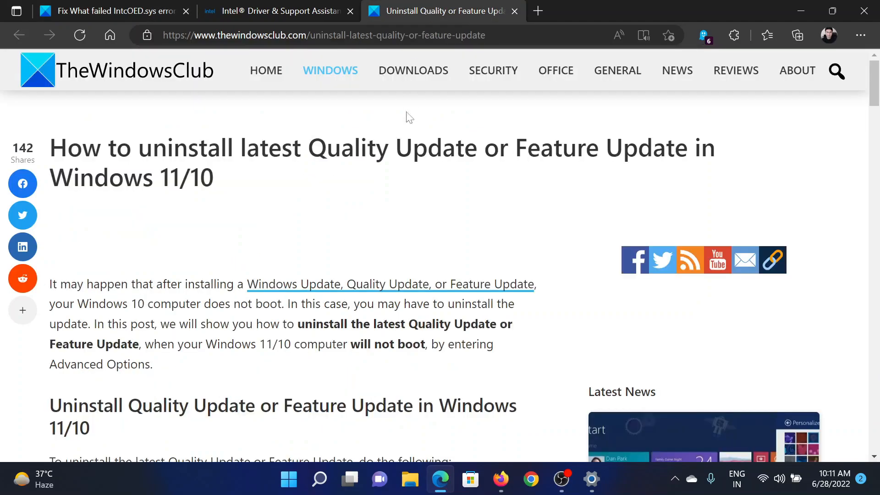
scroll("down", 3)
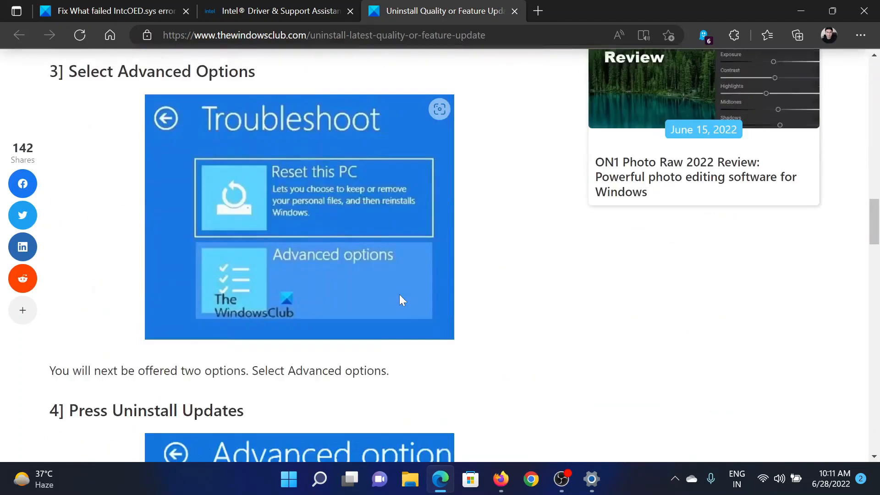
left_click(106, 11)
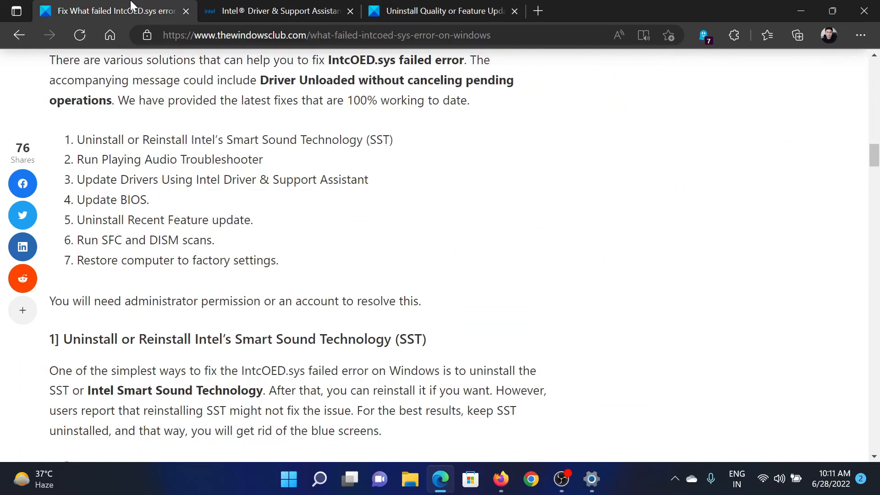
double_click(115, 240)
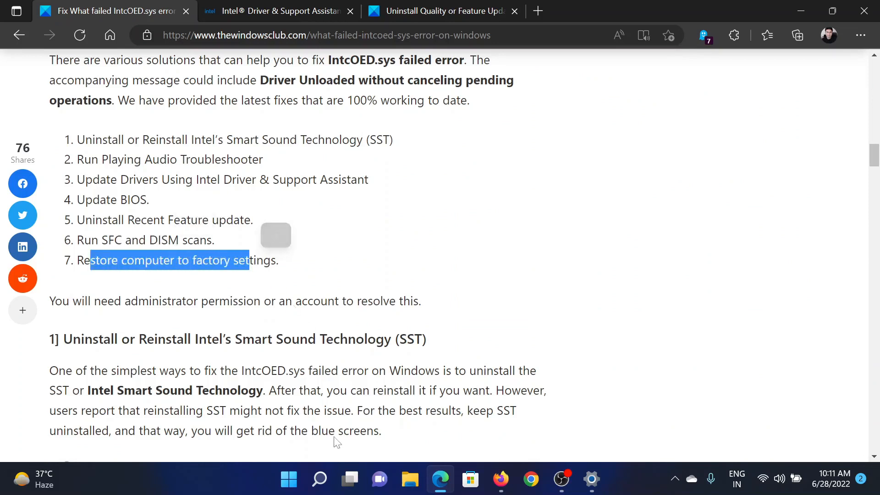
right_click(289, 480)
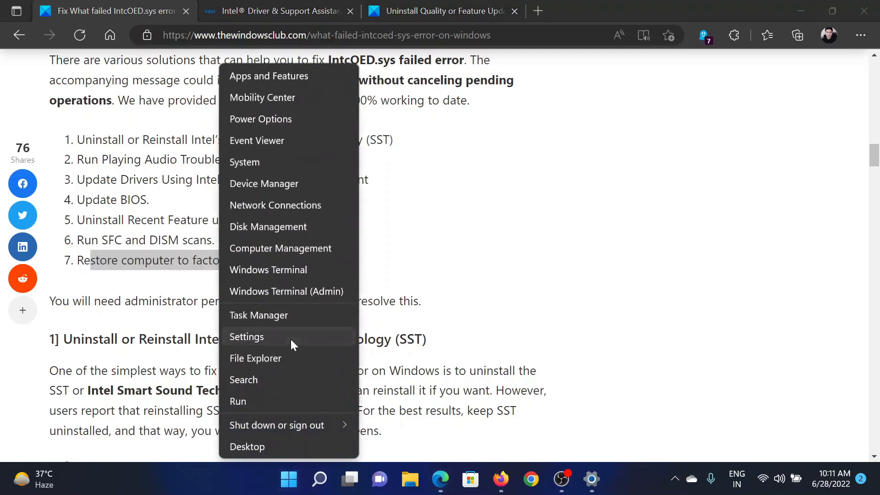
left_click(247, 336)
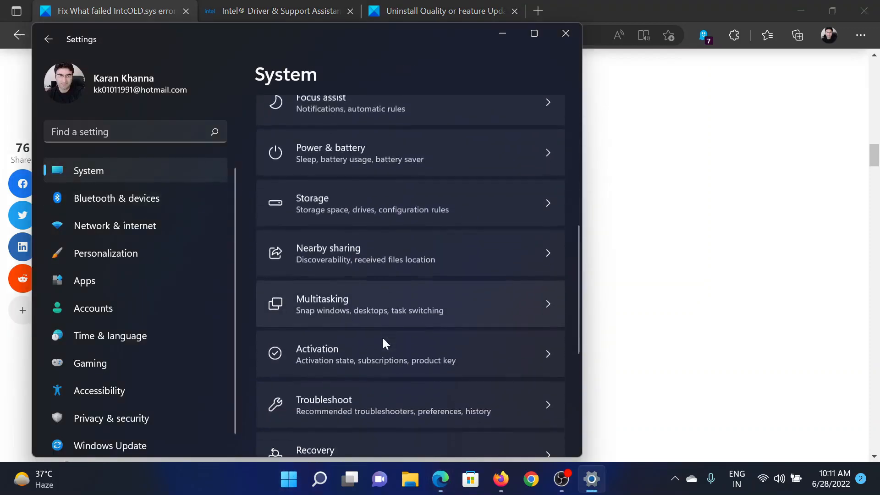
scroll("down", 3)
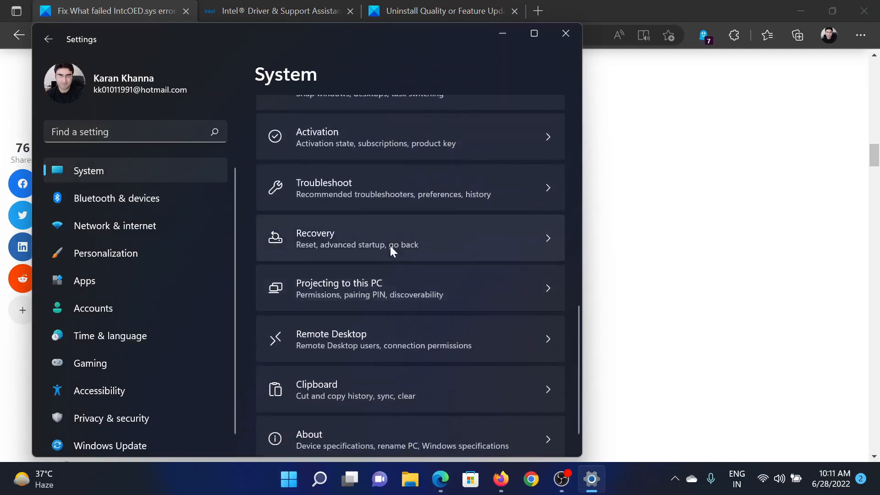
left_click(393, 238)
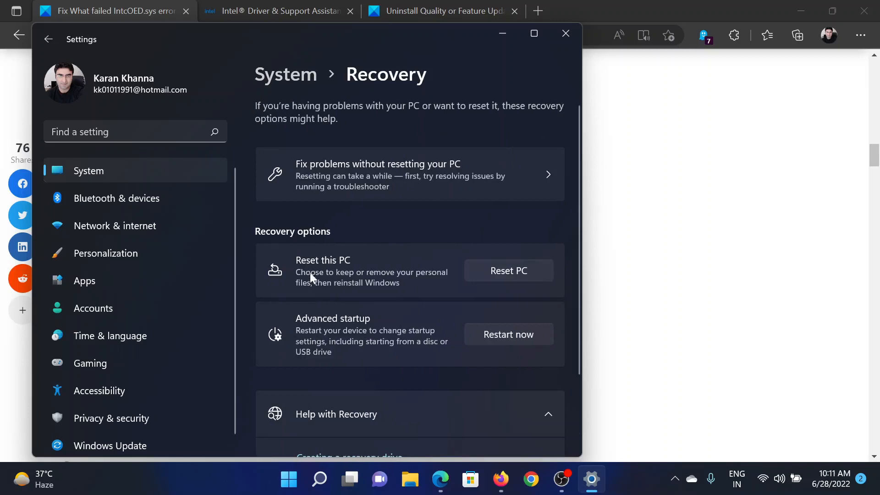
left_click(507, 270)
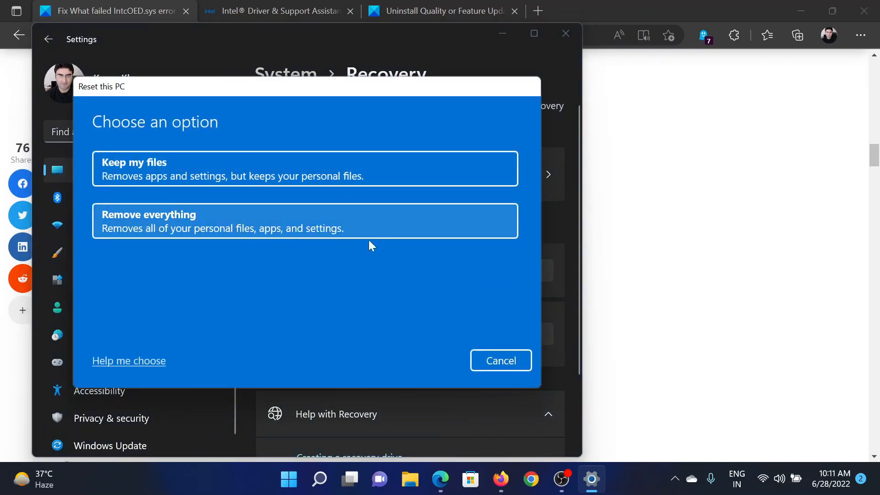
left_click(500, 361)
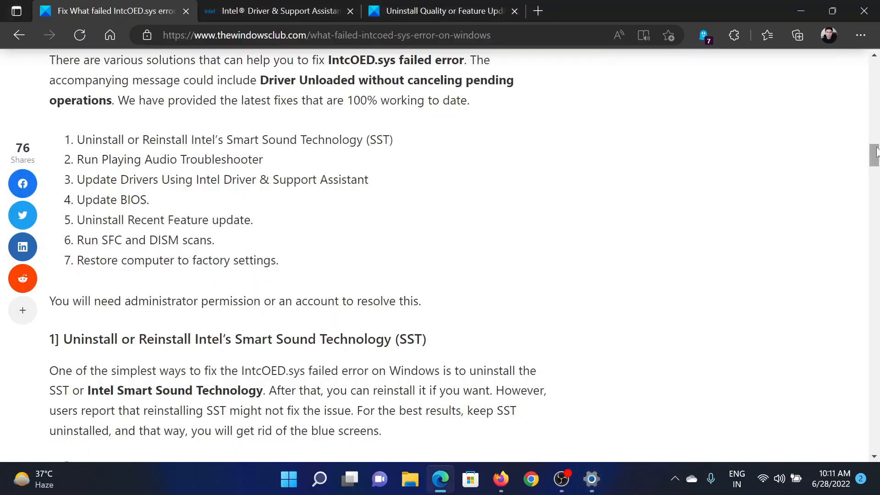
scroll("up", 3)
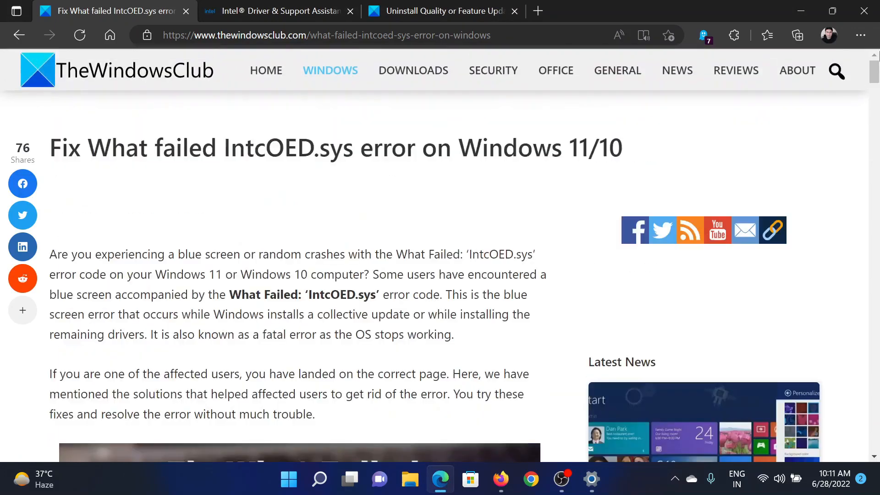